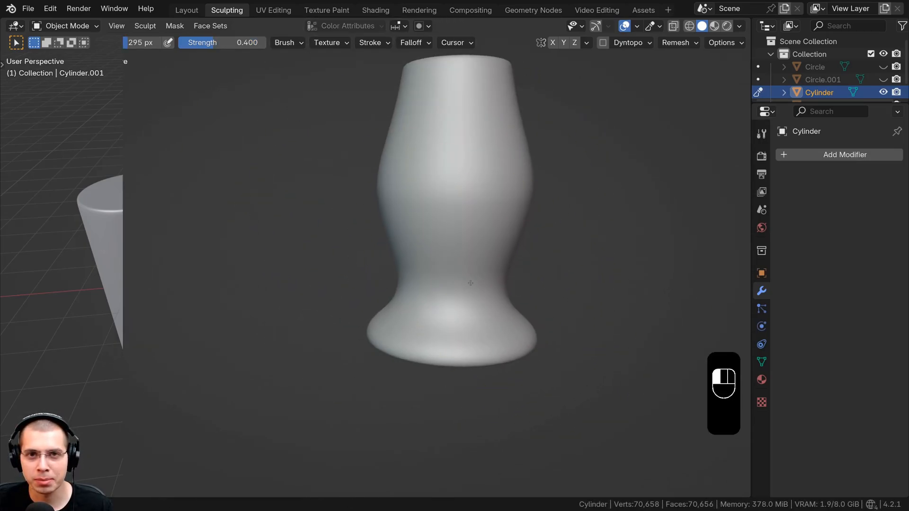
- Select the cylinder and check its dense mesh in Edit Mode before sculpting
key("f")
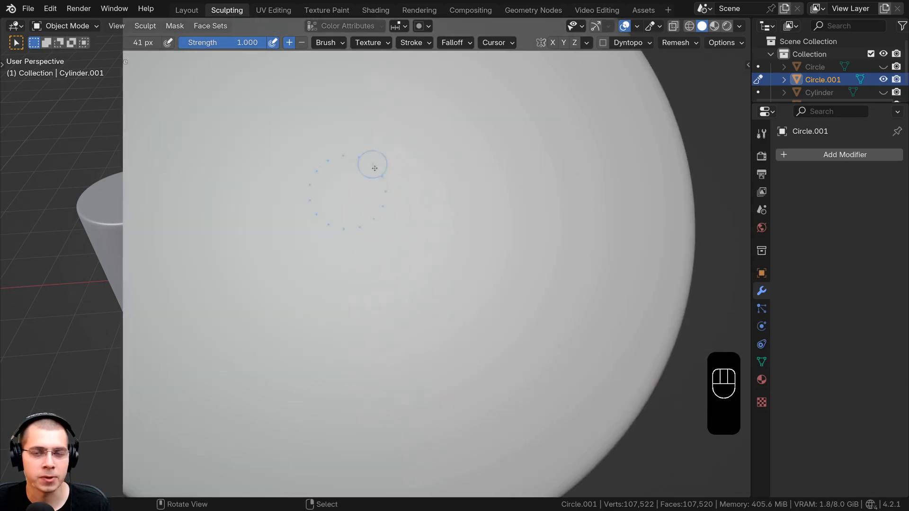
left_click(186, 10)
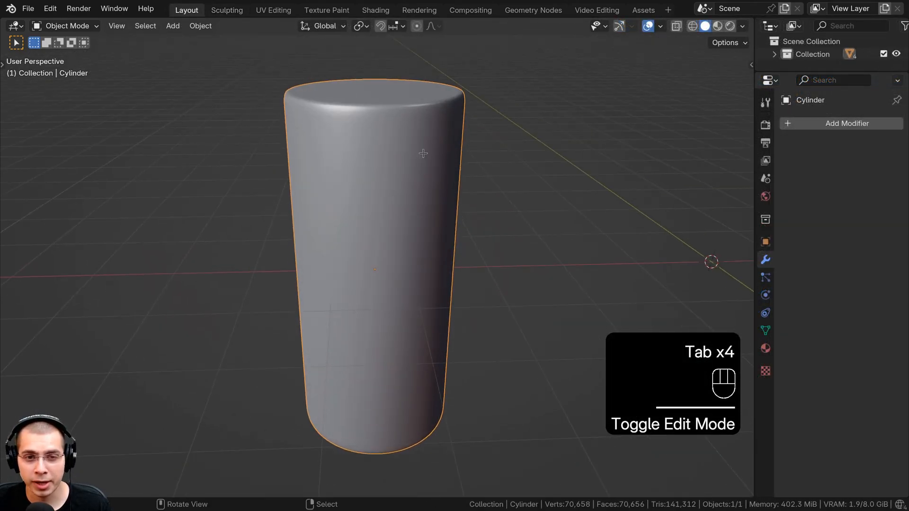
key("Tab")
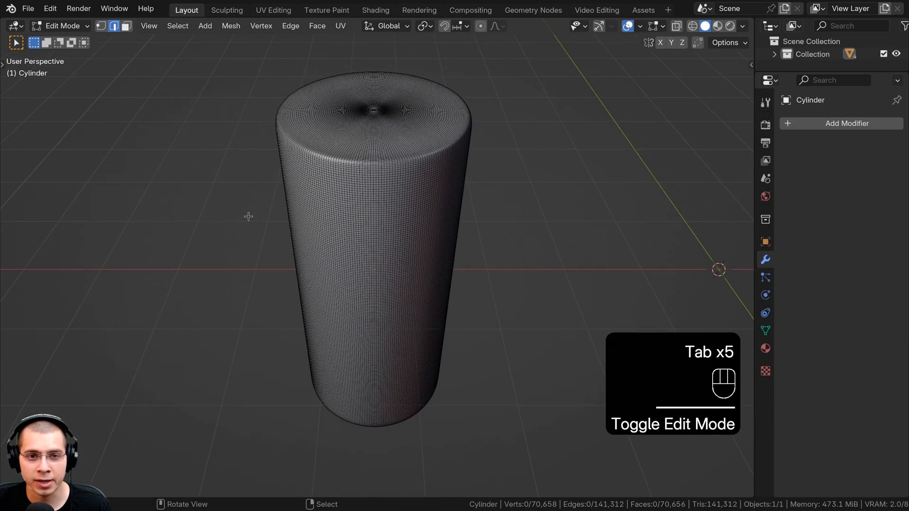
key("Tab")
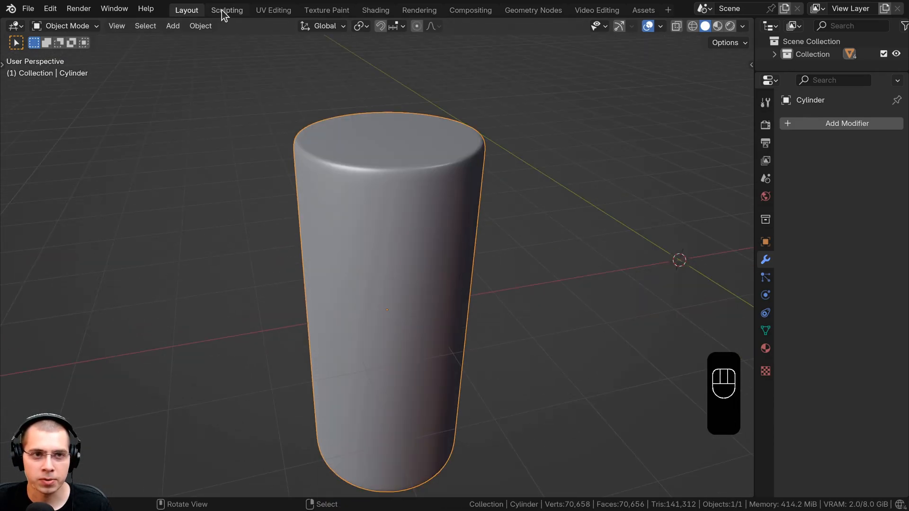
- In Sculpting with Radial Z symmetry at 4, draw a curved ridge repeated four times on the top face
left_click(227, 10)
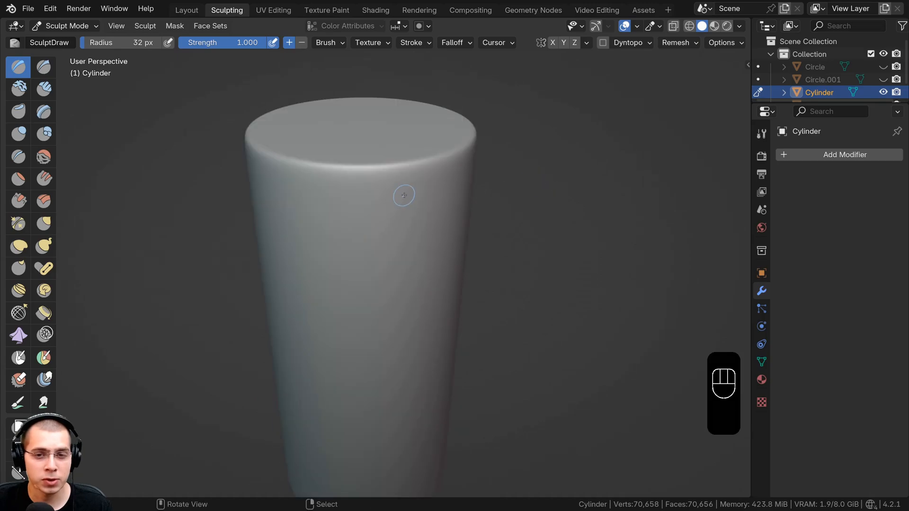
mouse_move(586, 42)
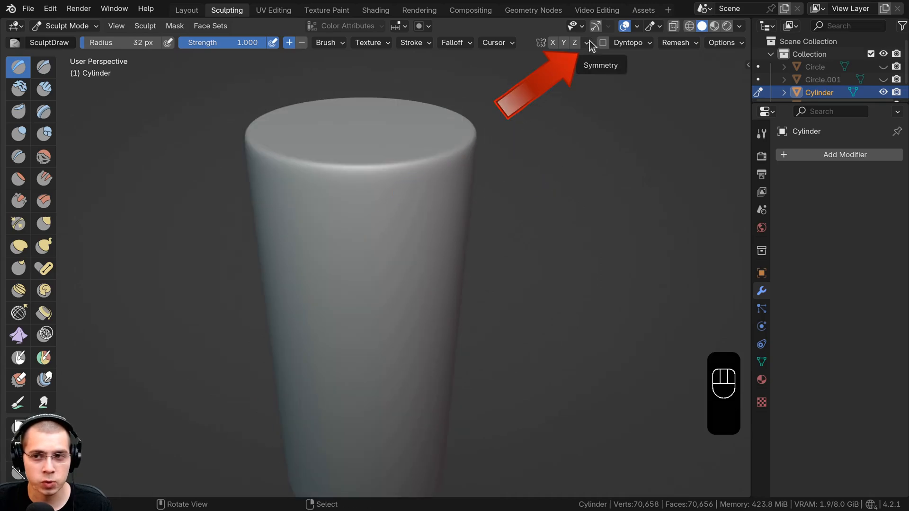
left_click(588, 42)
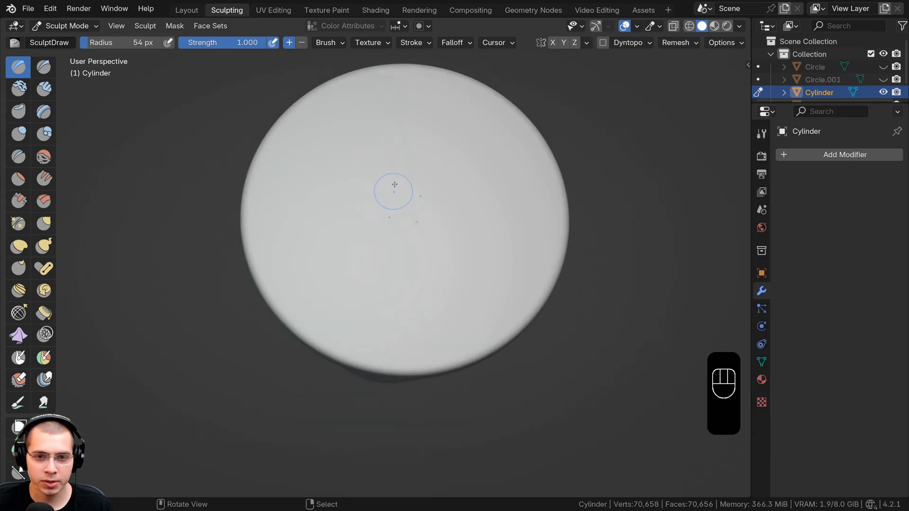
mouse_move(426, 227)
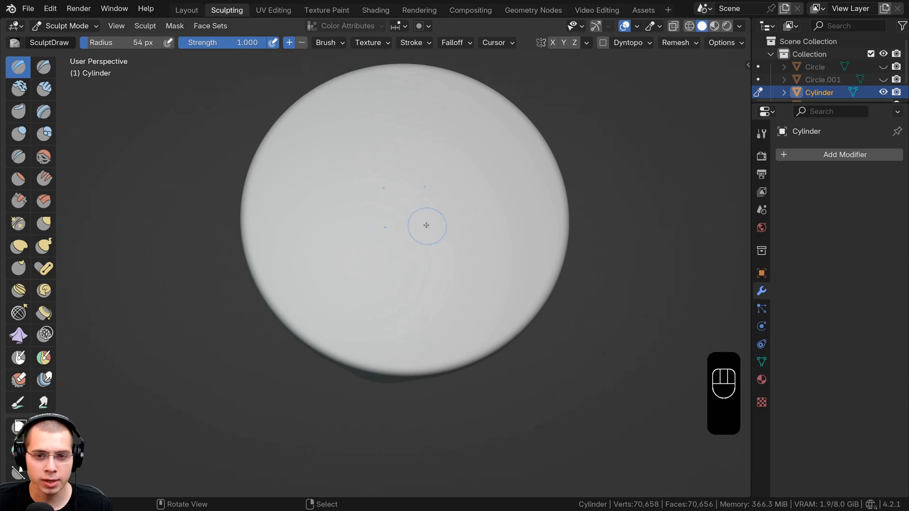
left_click_drag(426, 225, 463, 235)
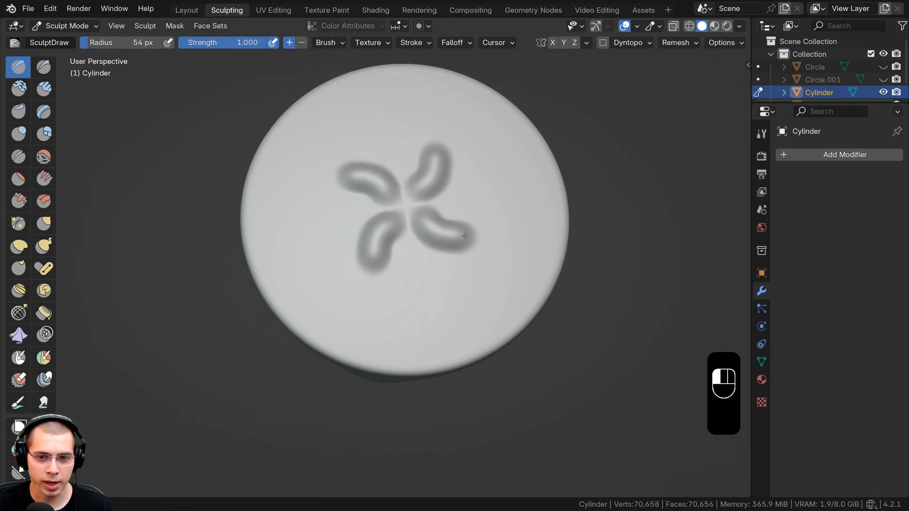
left_click_drag(464, 235, 510, 253)
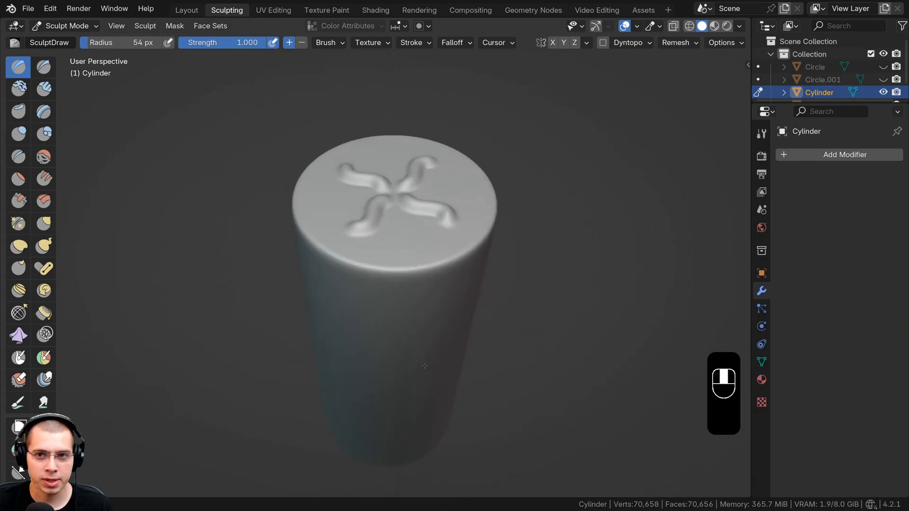
- Confirm Radial Z is 4 and sculpt a wavy ridge down the cylinder's side, repeated around it
left_click(586, 42)
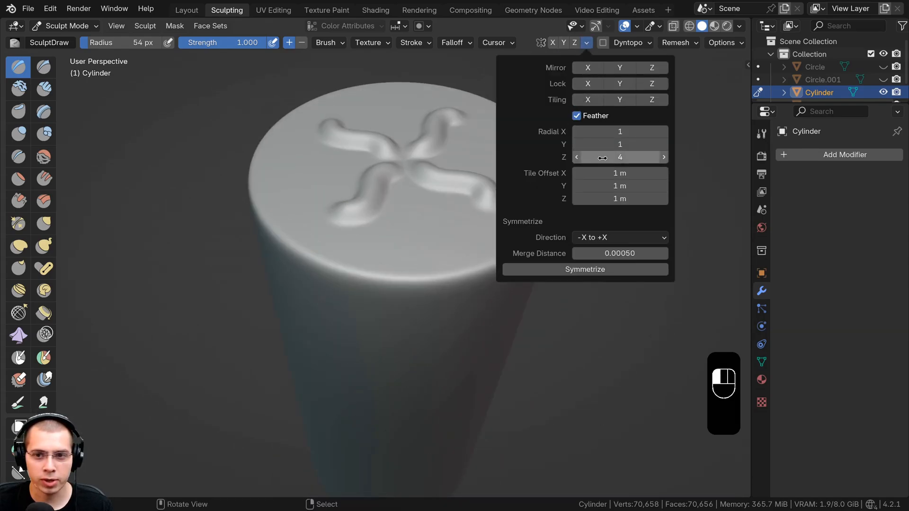
left_click(620, 157)
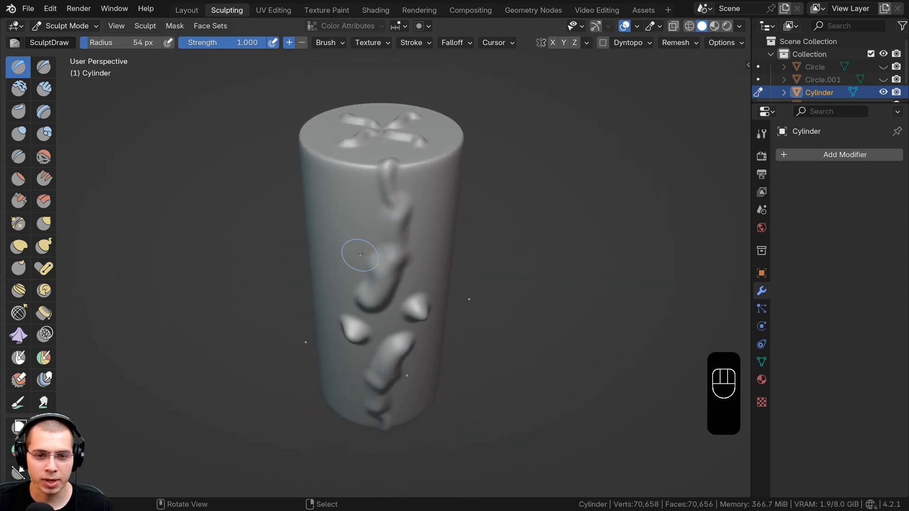
left_click(586, 42)
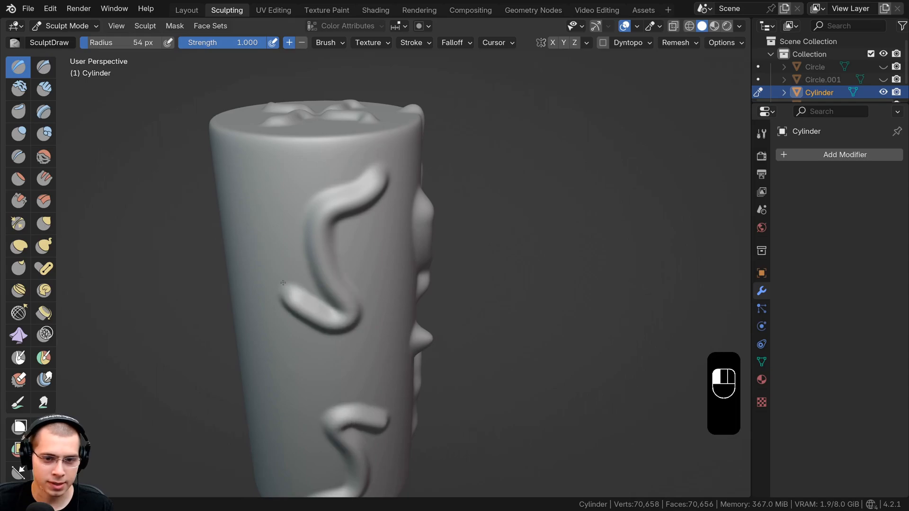
- Undo the sculpted ridges and raise the Radial Z copy count to 13
left_click(586, 43)
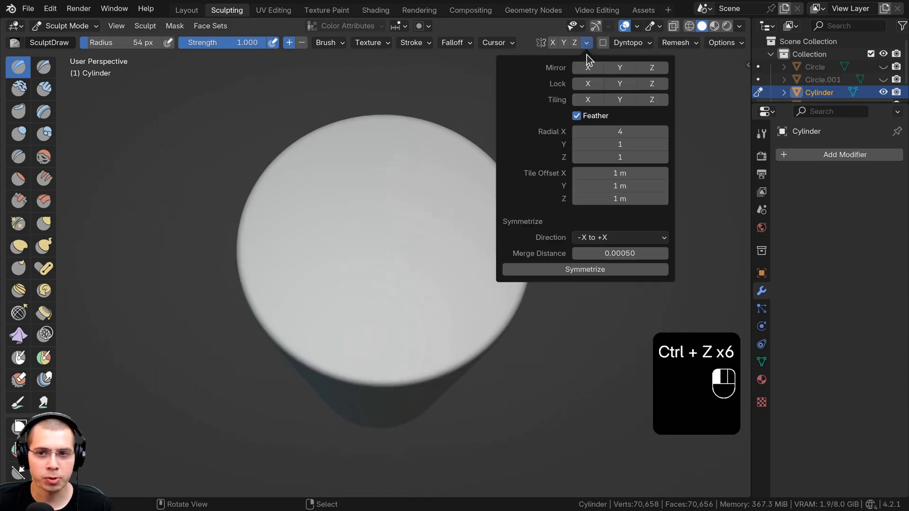
mouse_move(620, 132)
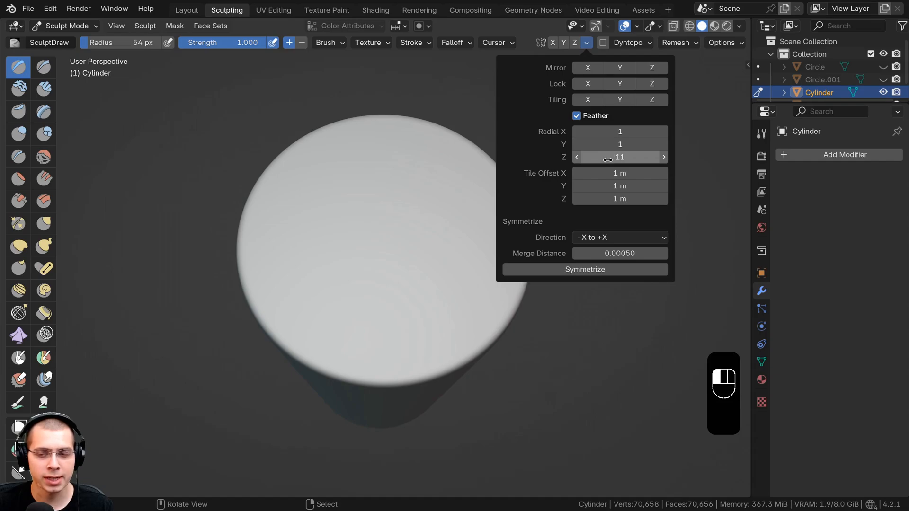
left_click(663, 157)
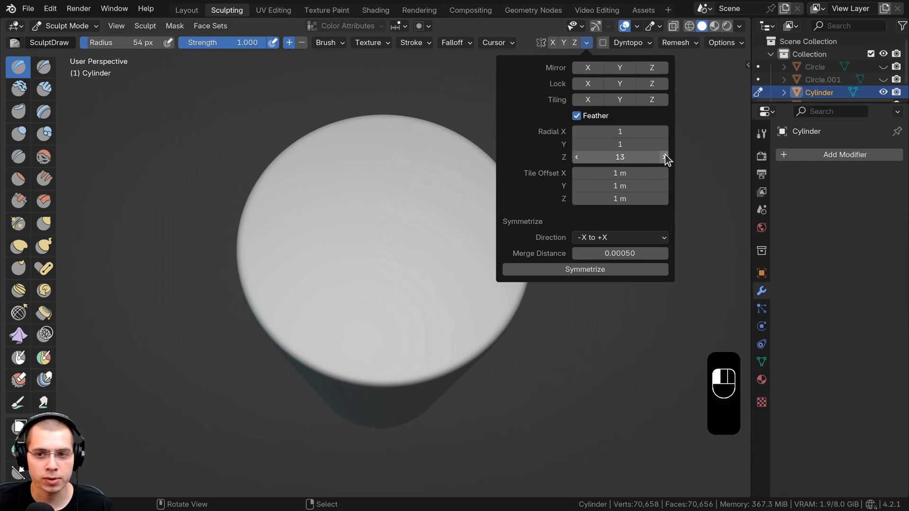
left_click(586, 42)
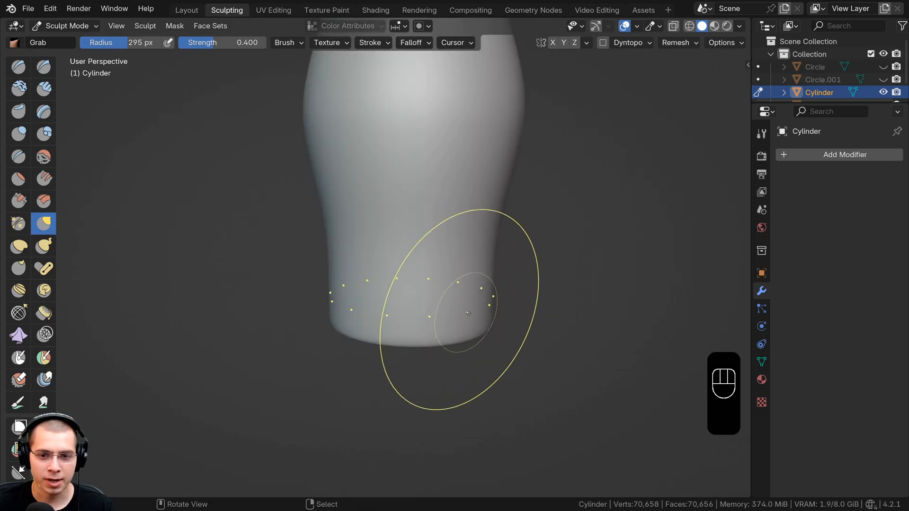
- Grab the cylinder's lower body into a bulge and hollow a flared opening to form a vase
left_click_drag(464, 312, 527, 336)
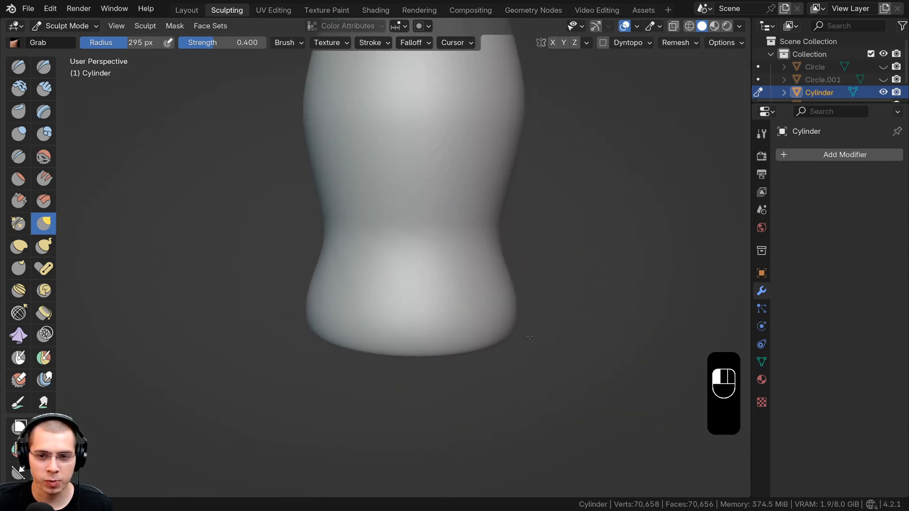
left_click_drag(529, 336, 492, 316)
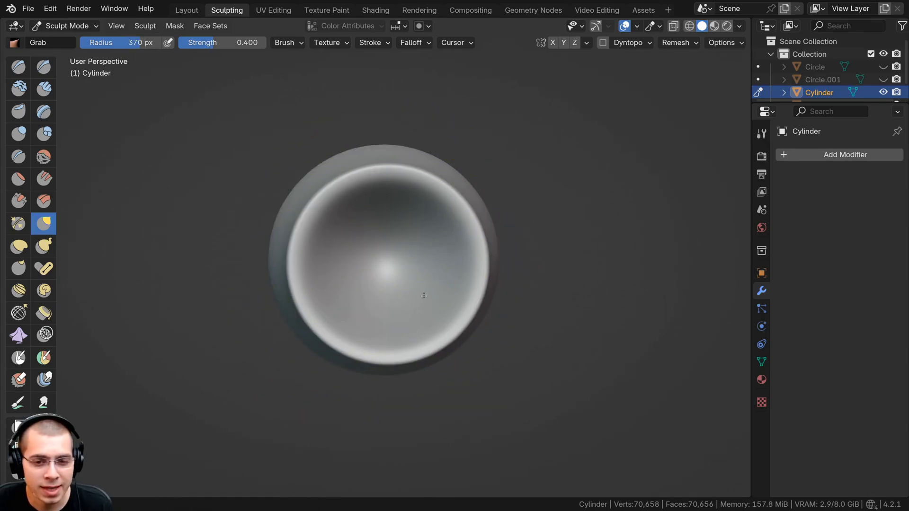
left_click_drag(406, 290, 382, 215)
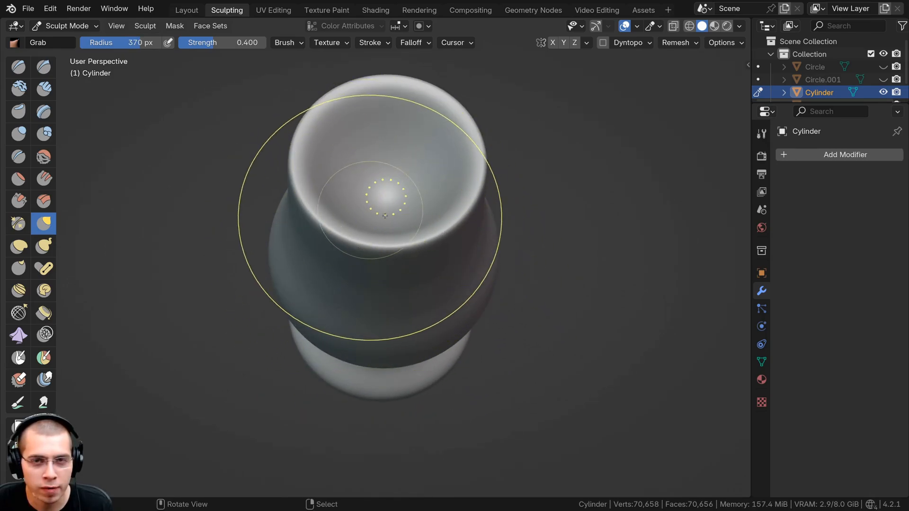
left_click(186, 10)
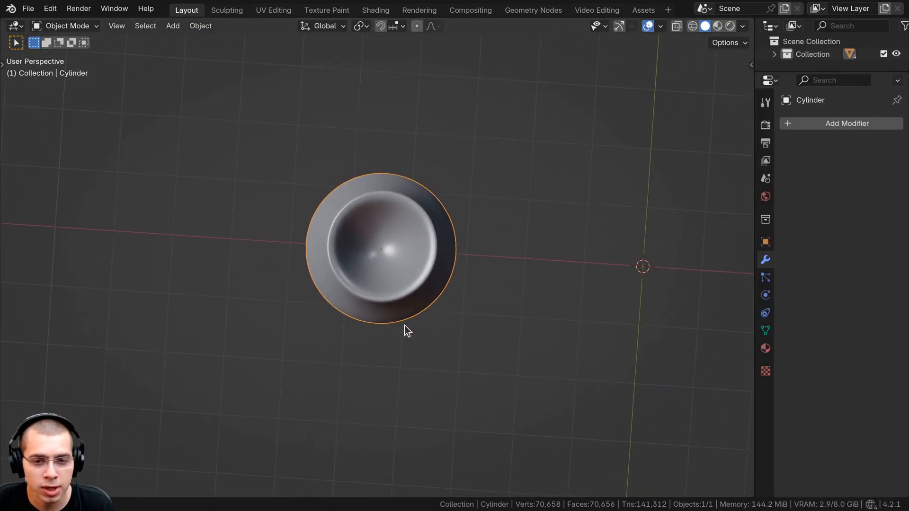
- View the vase from the side in Layout and check its mesh in Edit Mode
left_click_drag(406, 331, 408, 380)
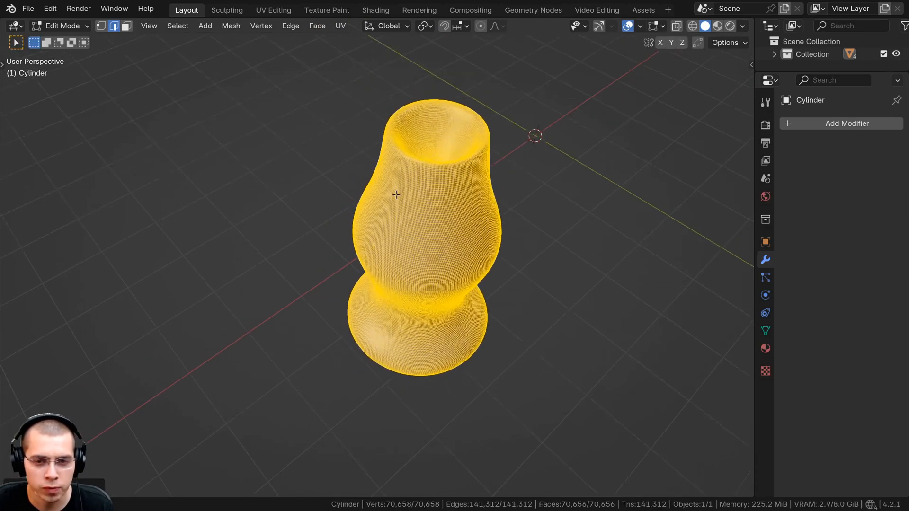
key("Tab")
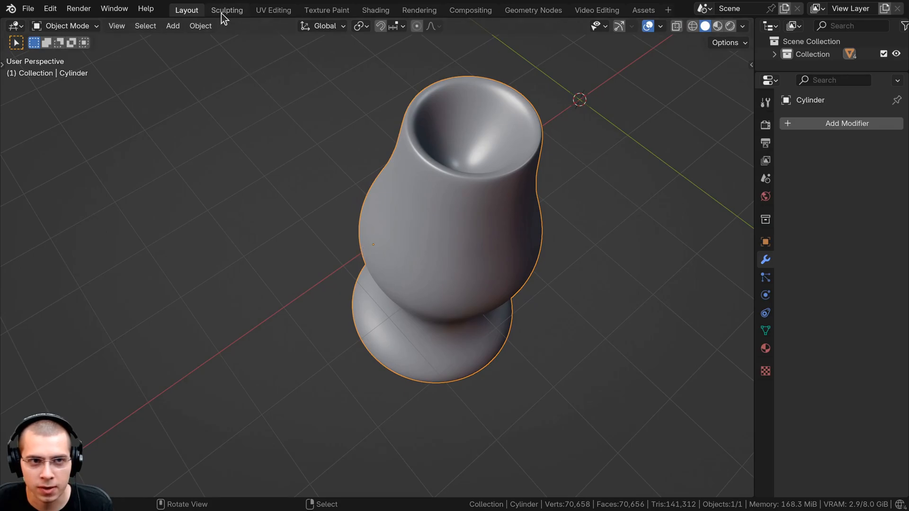
- Back in sculpting, pull the vase body off to one side into a lopsided opening
left_click(227, 10)
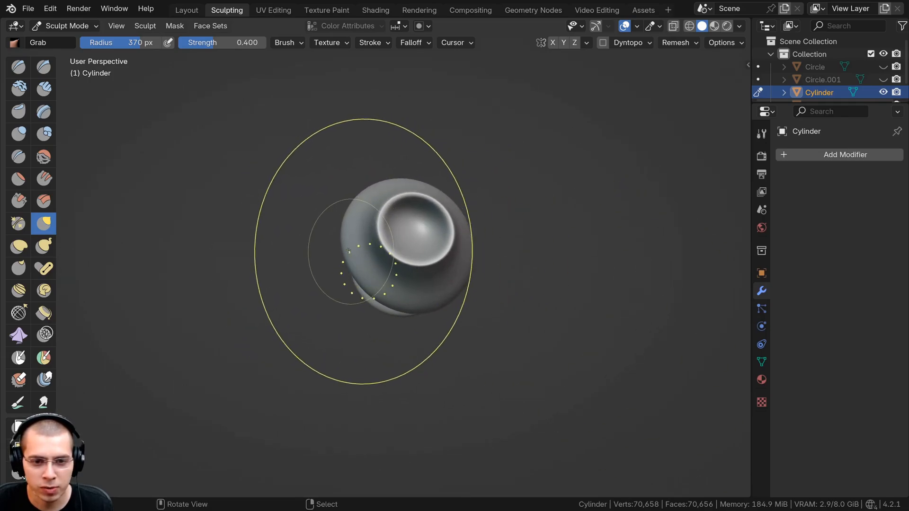
left_click_drag(348, 249, 426, 265)
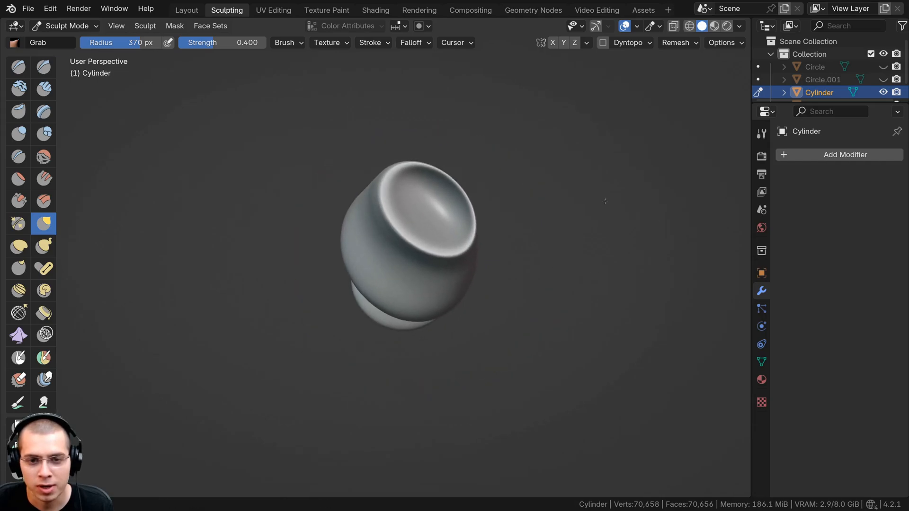
left_click_drag(605, 201, 495, 269)
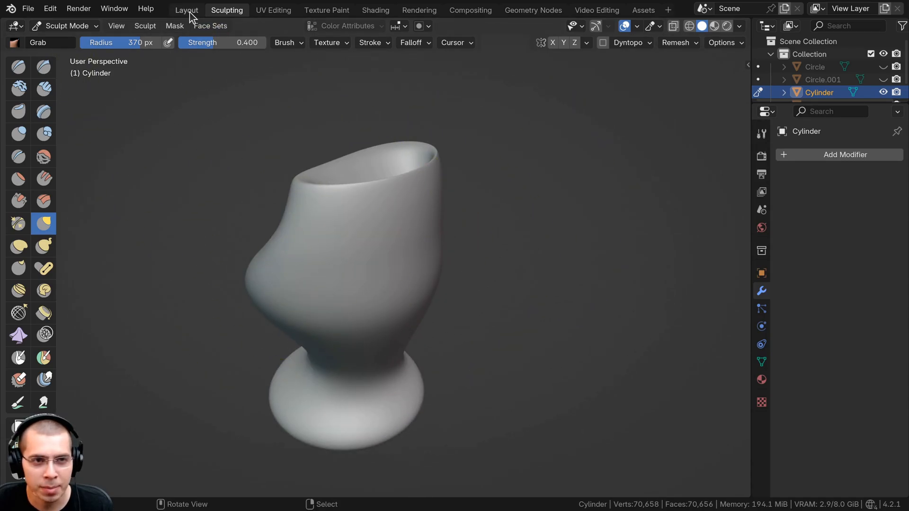
- Inspect the vase in Layout, then hide it to show the mushroom cap circle
left_click(186, 10)
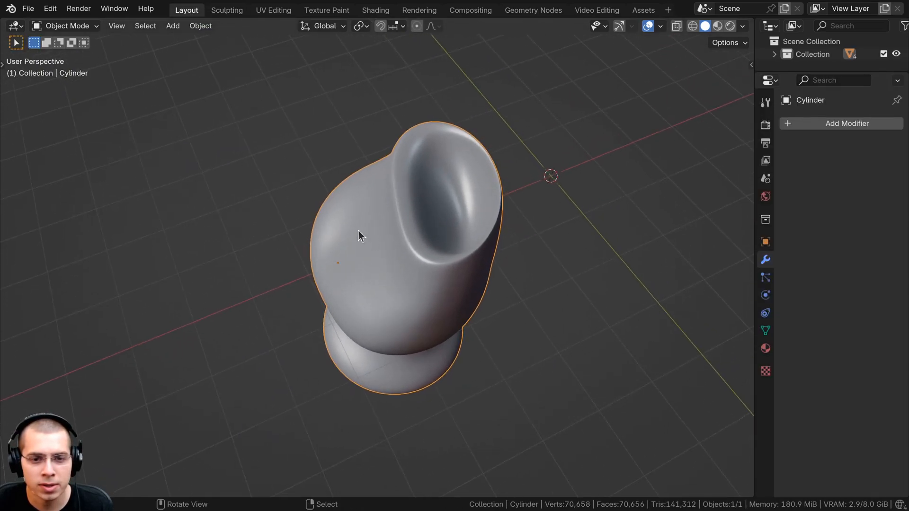
left_click(200, 26)
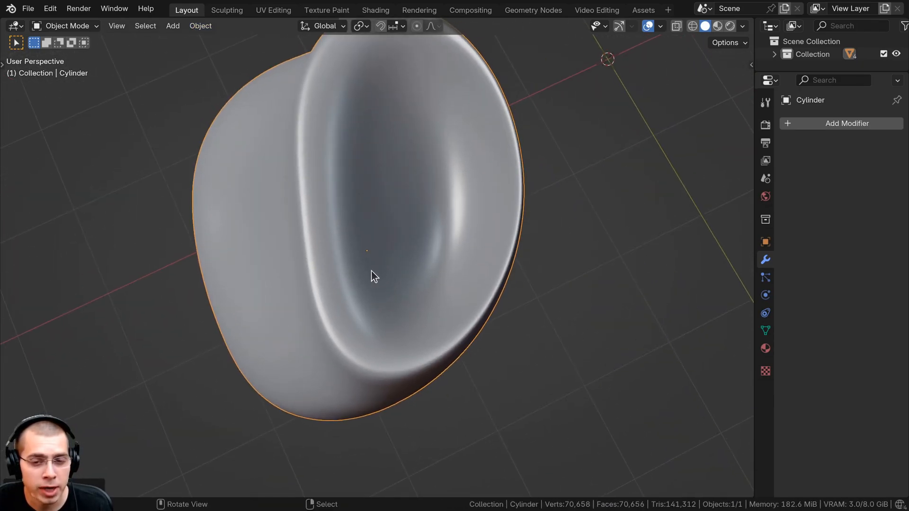
left_click_drag(374, 276, 362, 267)
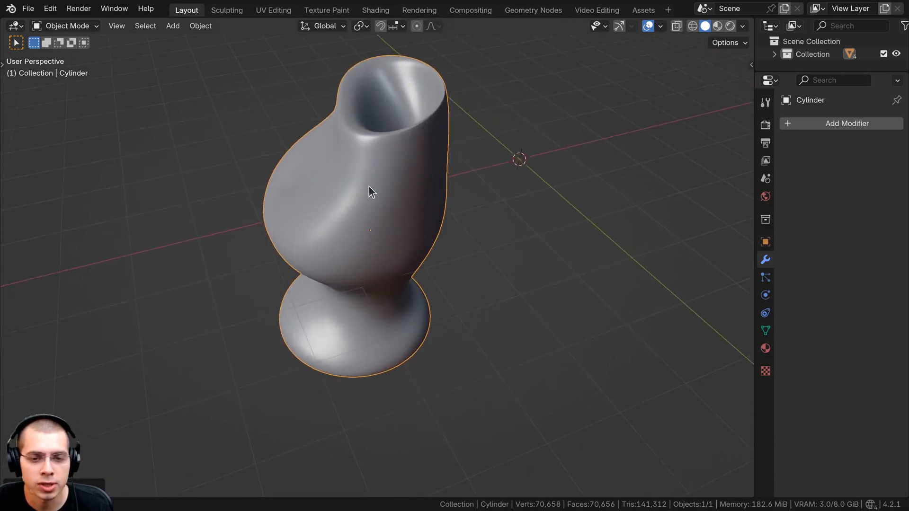
key("h")
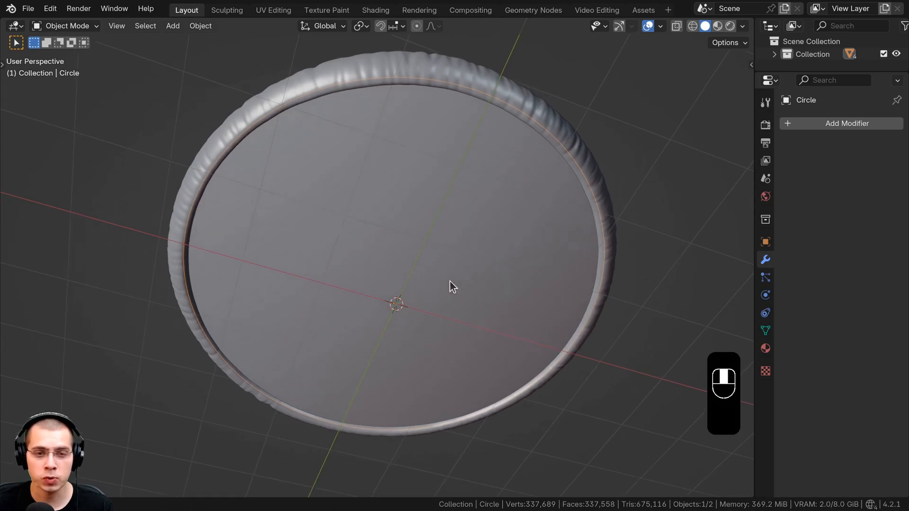
- Check the cap's mesh, sculpt radial gill-like ridges on its underside, and review them in Layout
key("Tab")
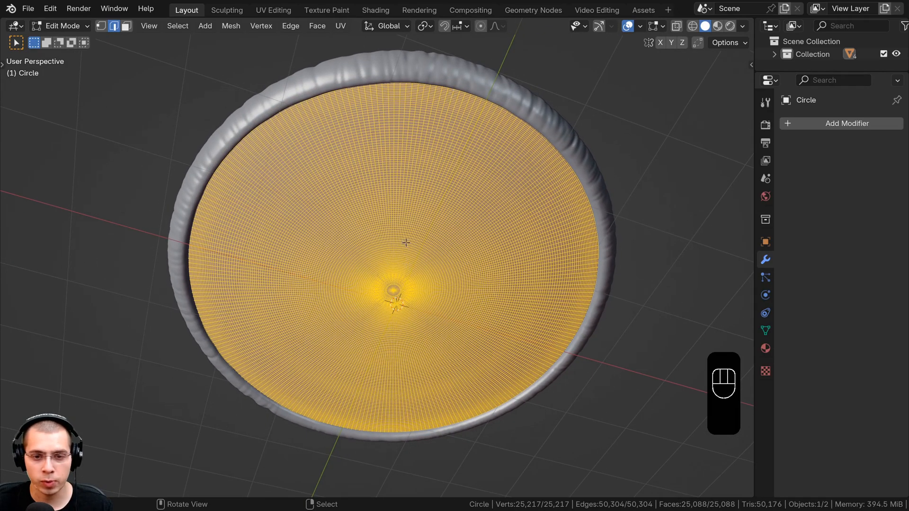
scroll("up", 3)
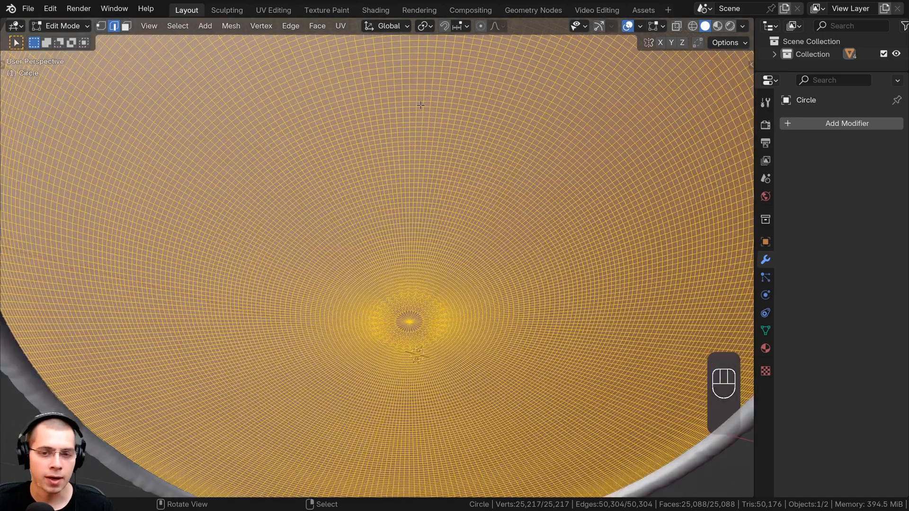
key("Tab")
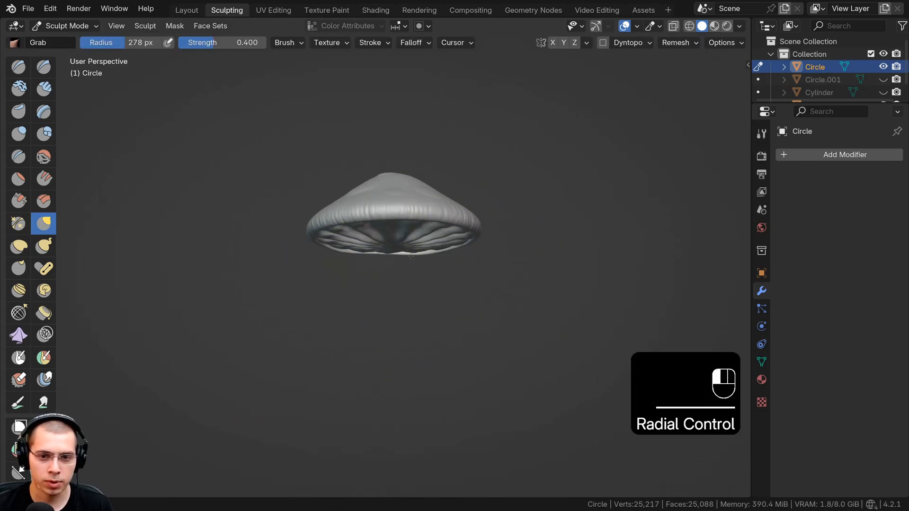
left_click(186, 10)
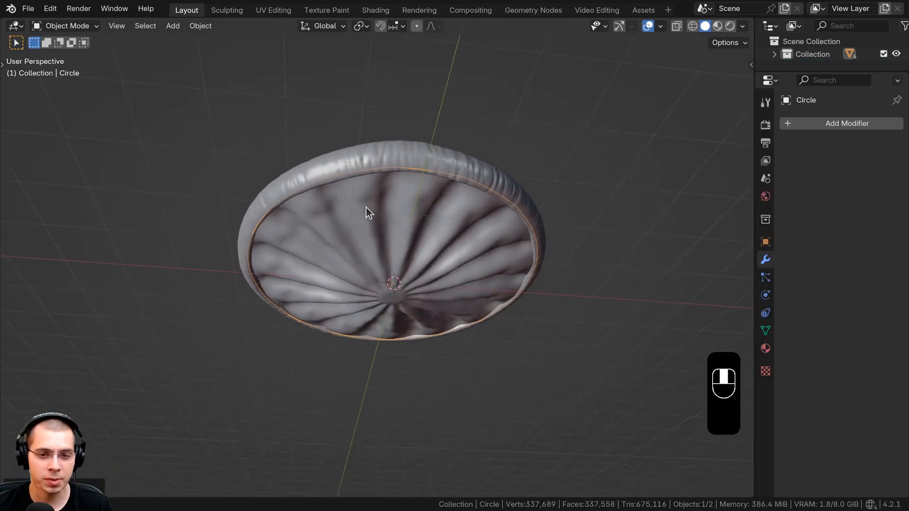
left_click_drag(368, 211, 330, 243)
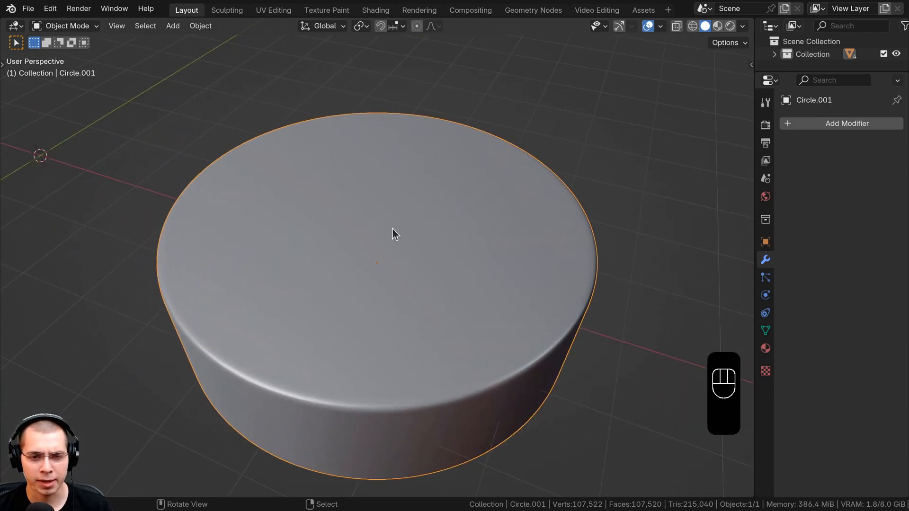
- Orbit the round button base and check its dense mesh in Edit Mode
left_click_drag(396, 234, 343, 250)
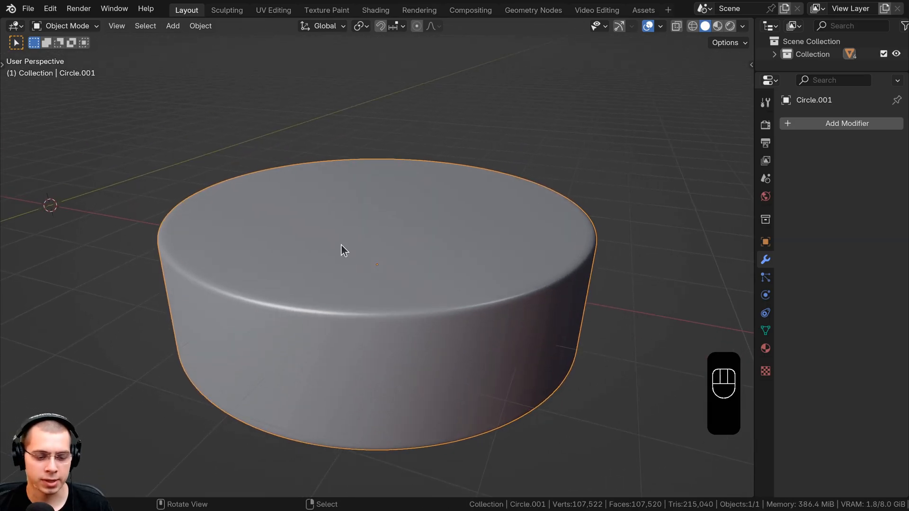
key("Tab")
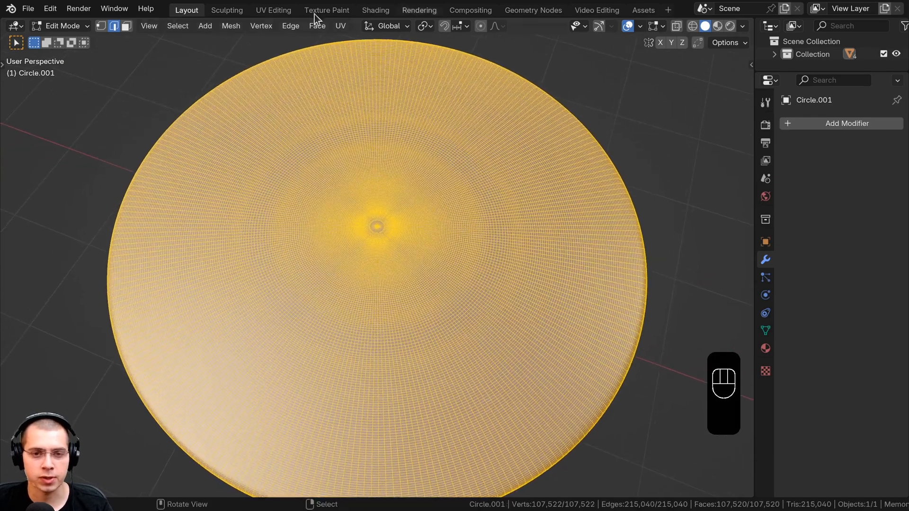
key("Tab")
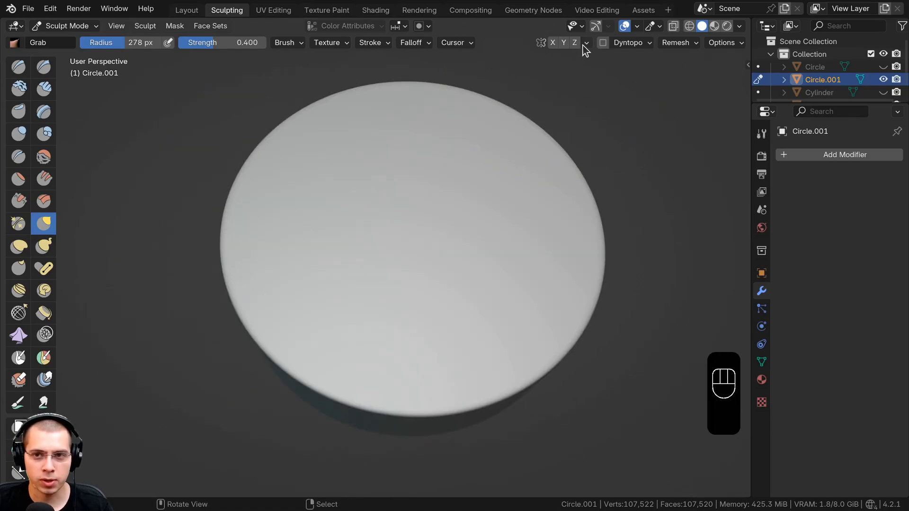
- Set Radial Z symmetry to 15 copies for the button base
left_click(585, 43)
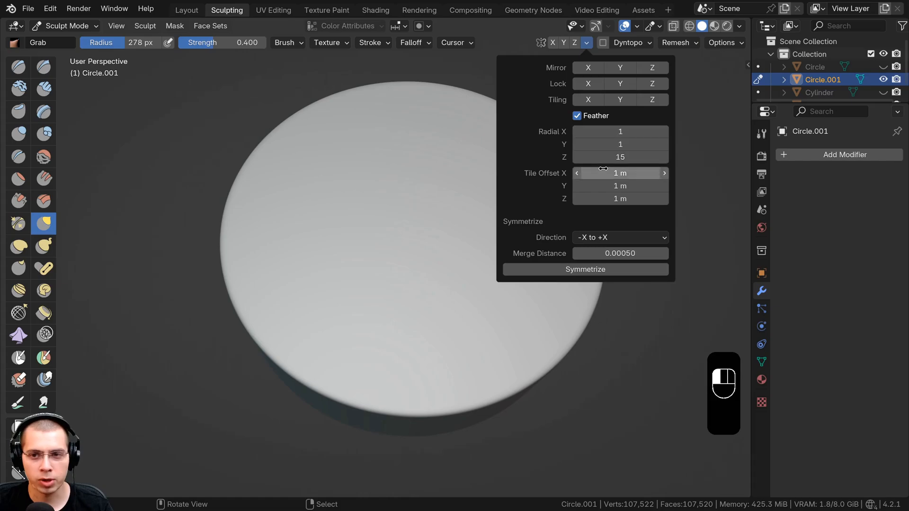
left_click(586, 42)
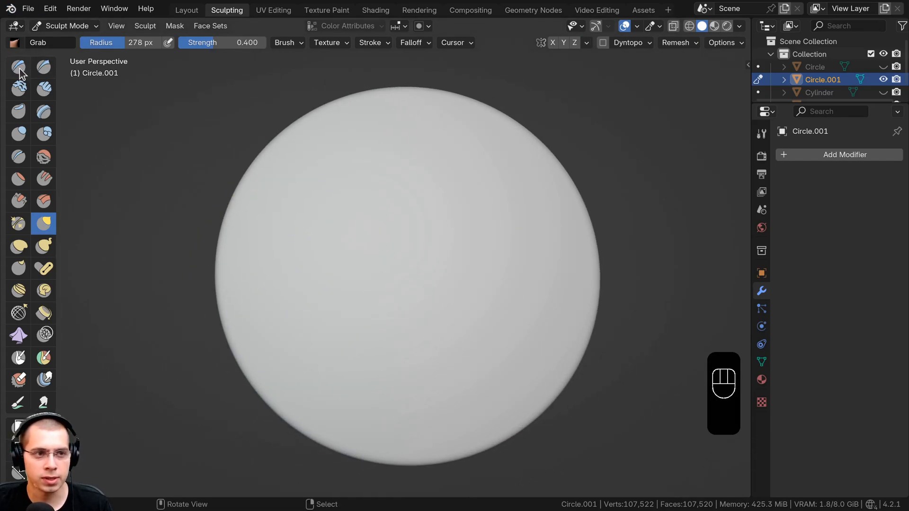
- With the Draw brush, sculpt a central ring of bumps and curved ridges in a 15-fold swirl
left_click(18, 66)
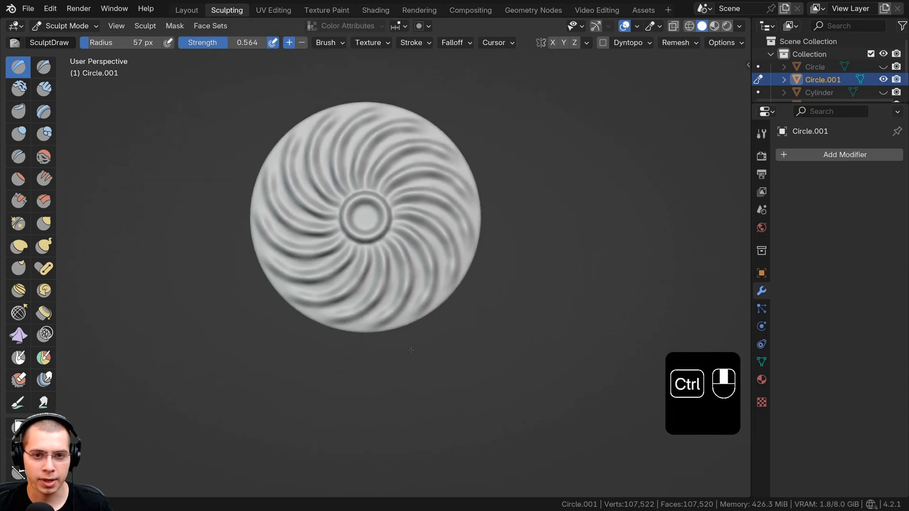
scroll("down", 3)
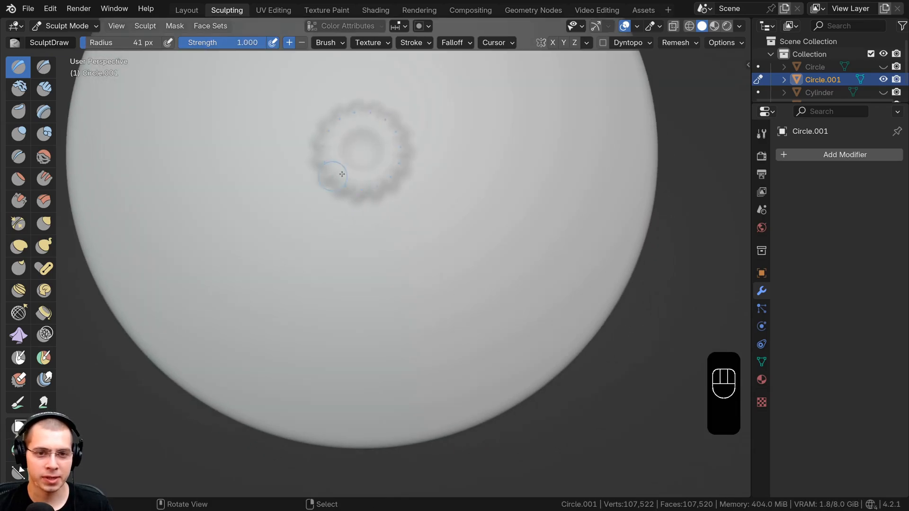
left_click_drag(342, 174, 277, 190)
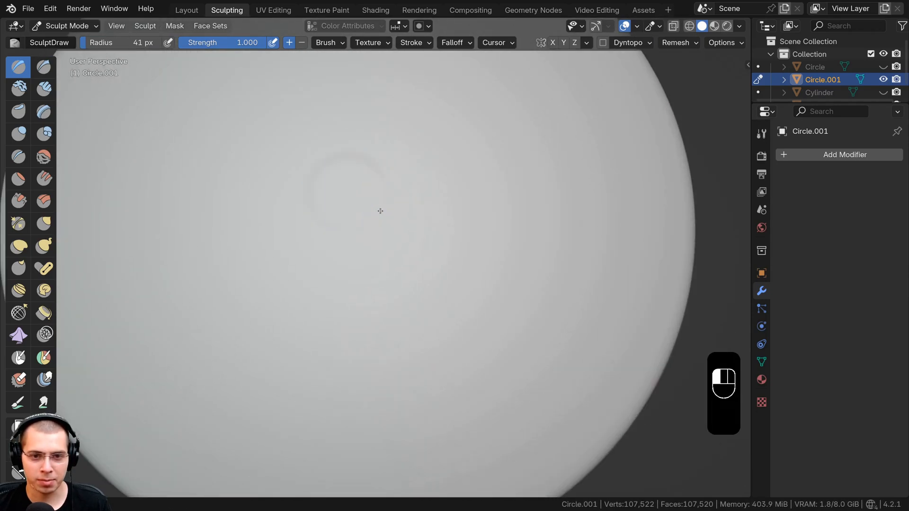
left_click_drag(380, 210, 488, 263)
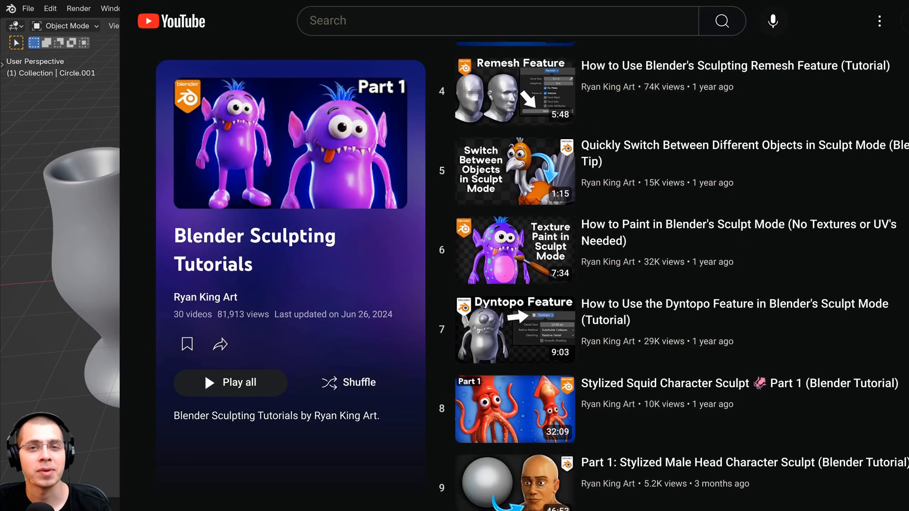
scroll("down", 3)
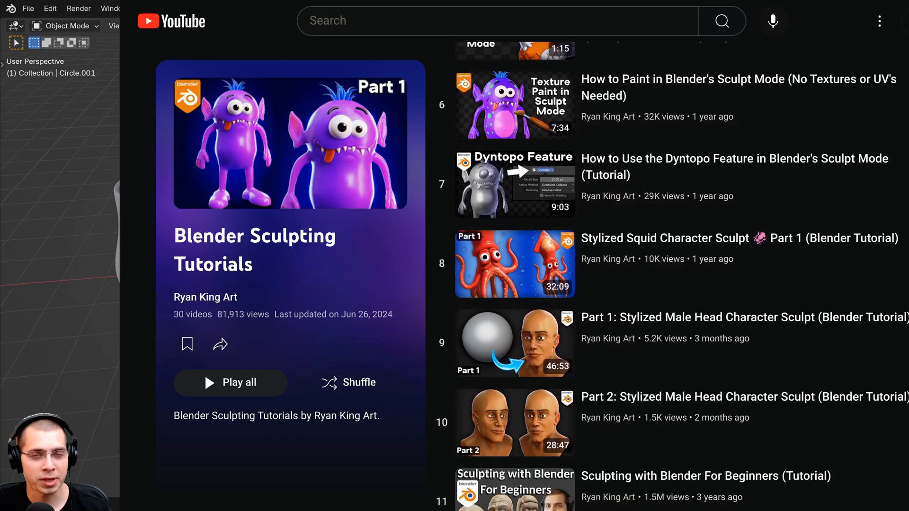
scroll("down", 3)
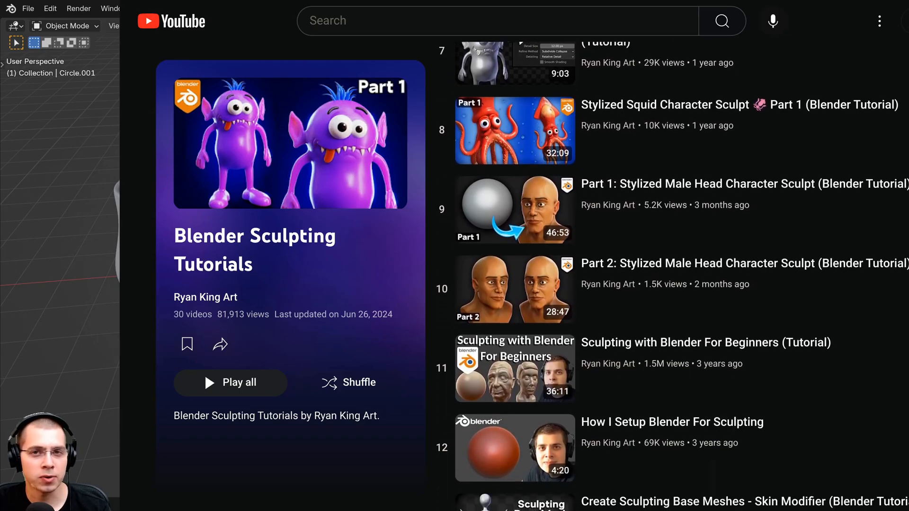
scroll("down", 3)
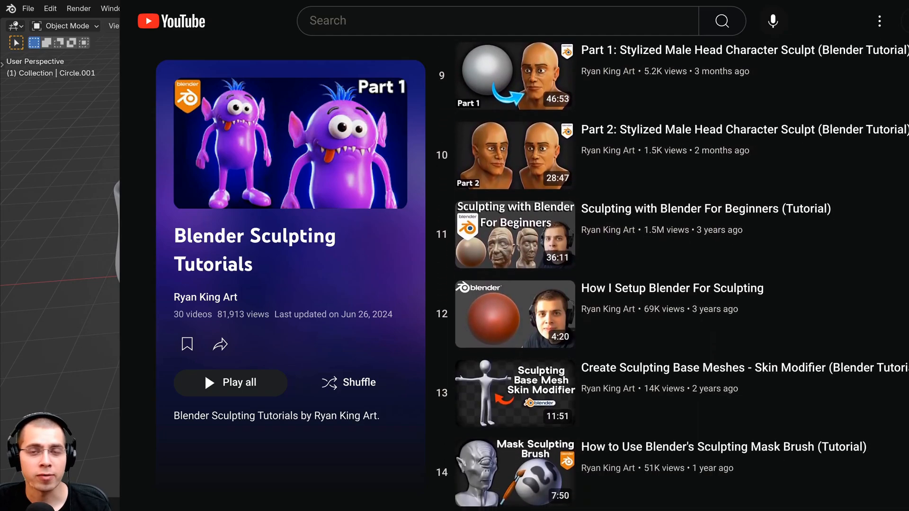
scroll("down", 3)
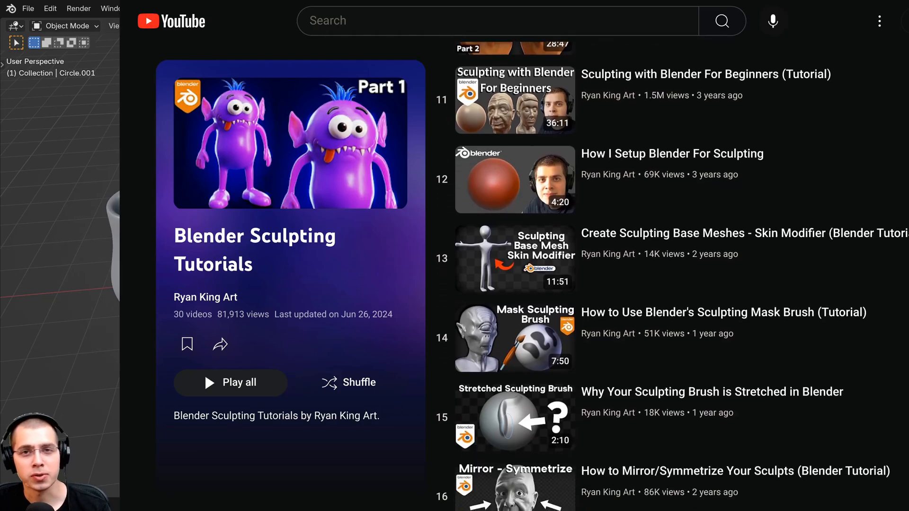
scroll("down", 3)
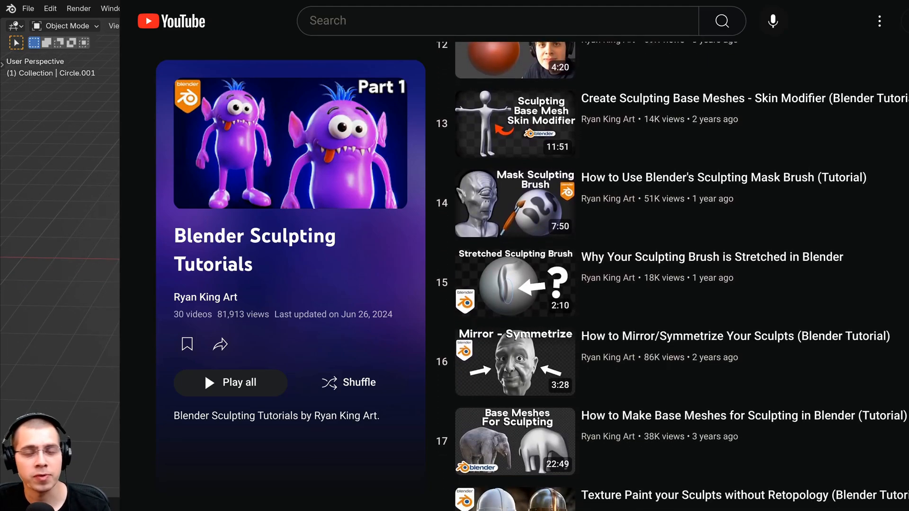
scroll("down", 3)
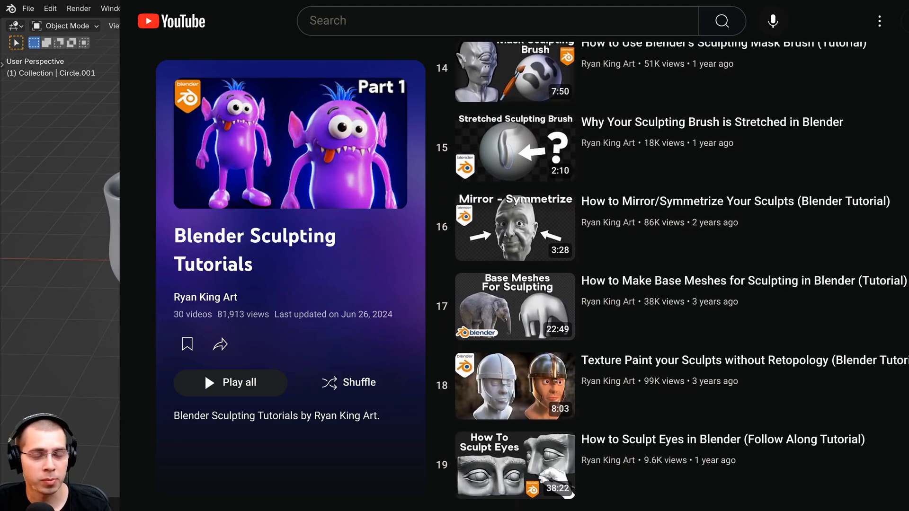
scroll("down", 3)
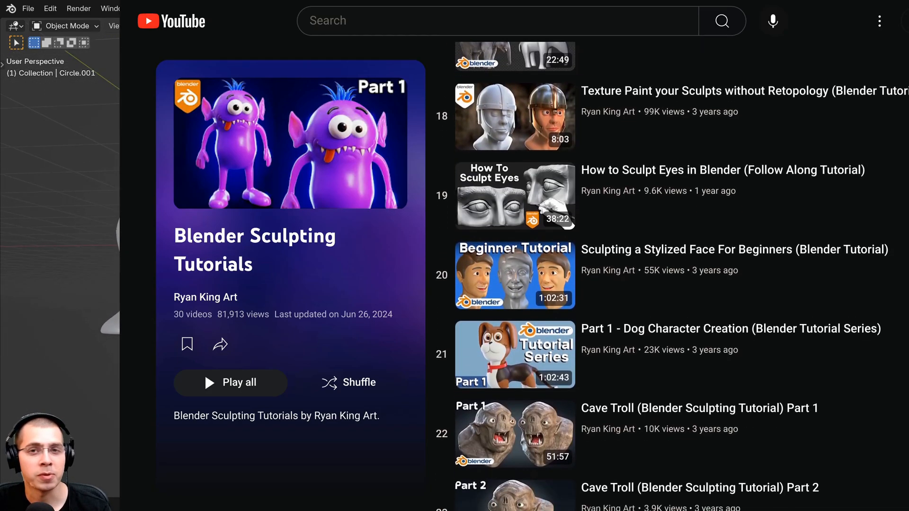
scroll("down", 3)
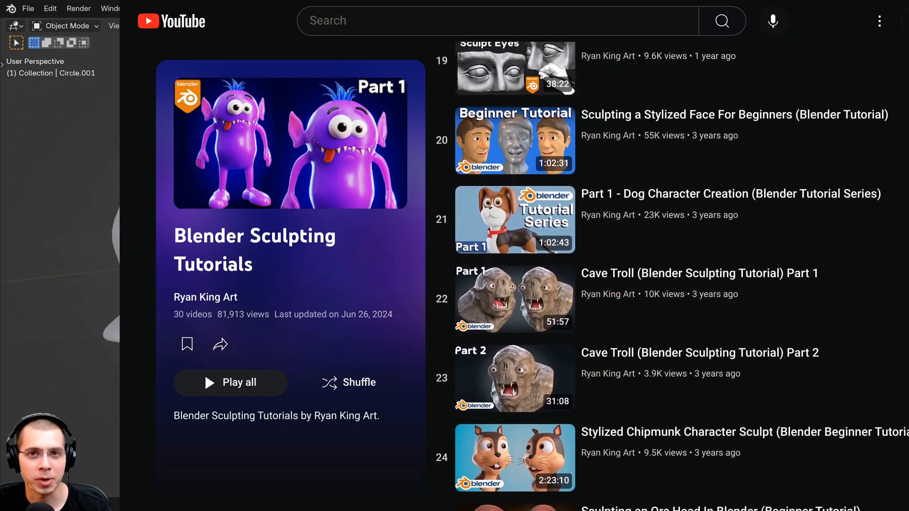